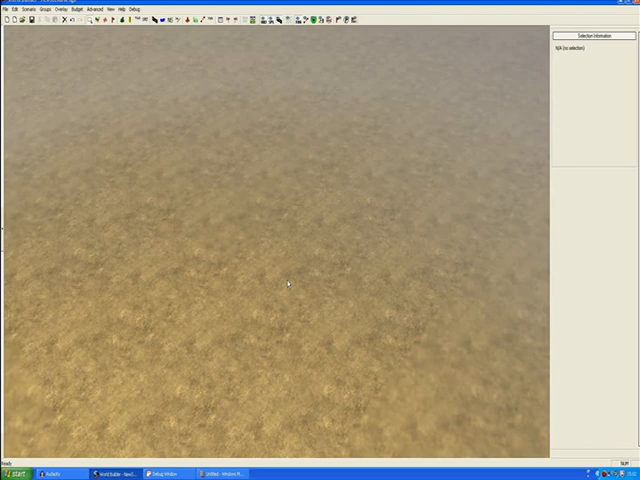
{"action": "mouse_move", "coordinate": [293, 228]}
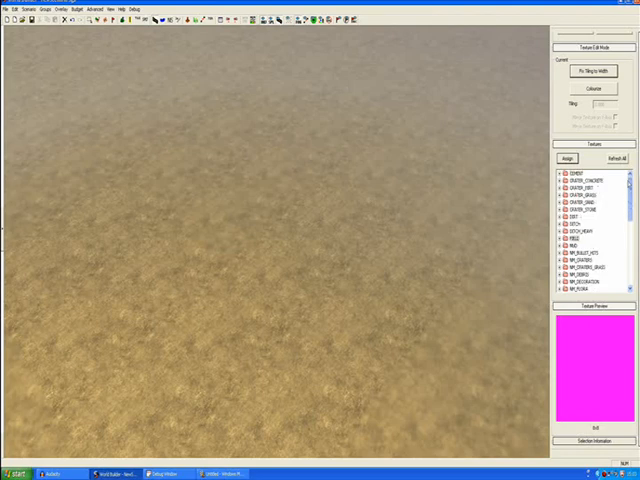
- Expand the FIELD texture group and preview FARM_BROWN, BM_FARM and a farm normal map
{"action": "left_click", "coordinate": [575, 172]}
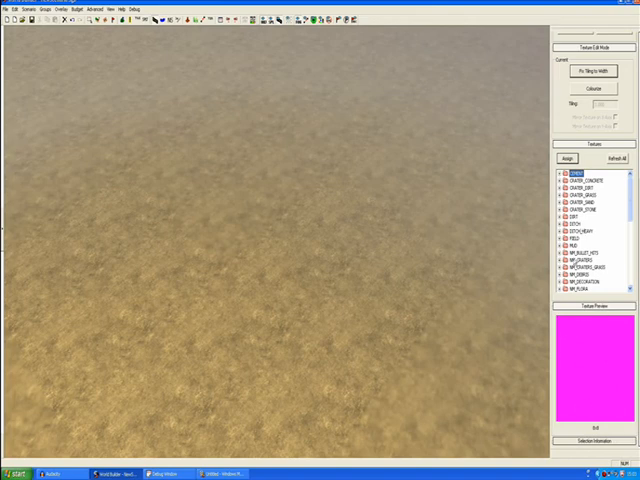
{"action": "left_click", "coordinate": [575, 246]}
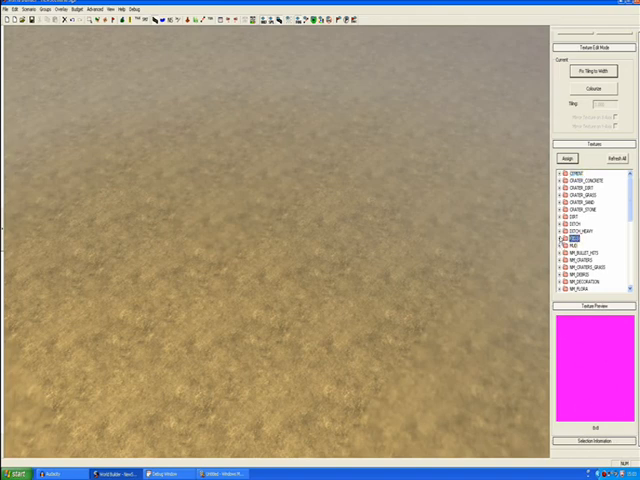
{"action": "left_click", "coordinate": [564, 172]}
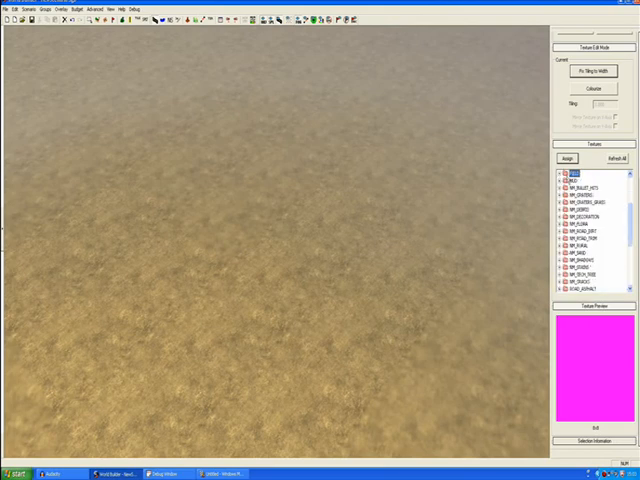
{"action": "left_click", "coordinate": [558, 172]}
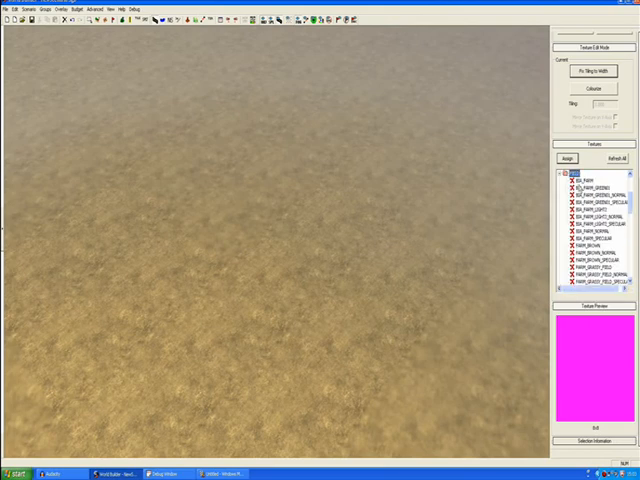
{"action": "left_click", "coordinate": [595, 178]}
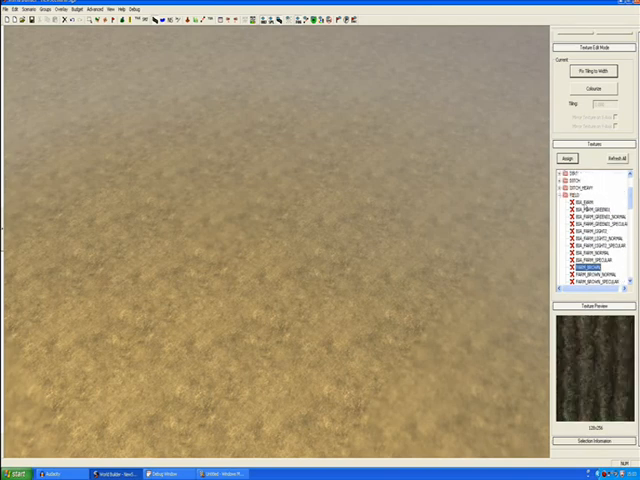
{"action": "left_click", "coordinate": [585, 202]}
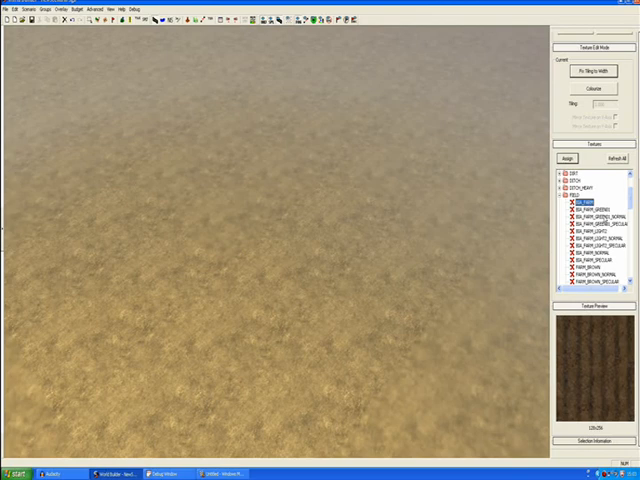
{"action": "left_click", "coordinate": [595, 215]}
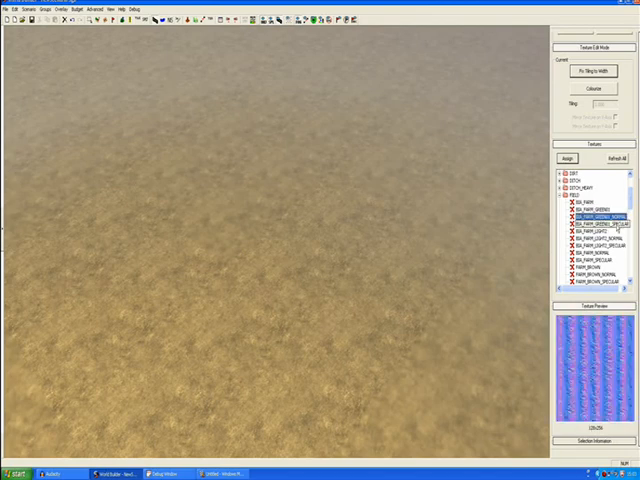
{"action": "left_click", "coordinate": [580, 202]}
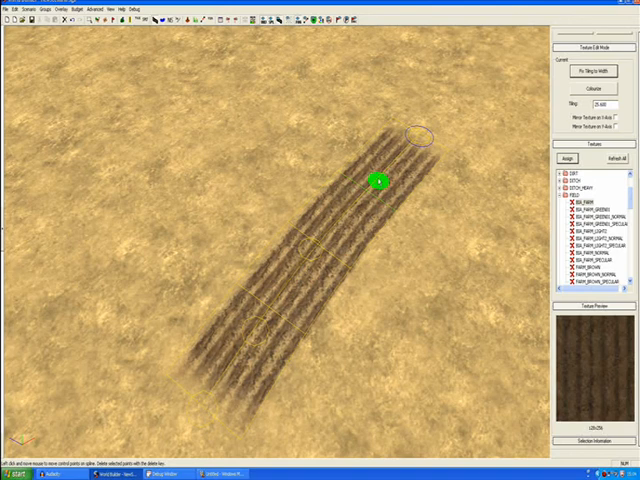
{"action": "left_click_drag", "start_coordinate": [378, 180], "coordinate": [378, 218]}
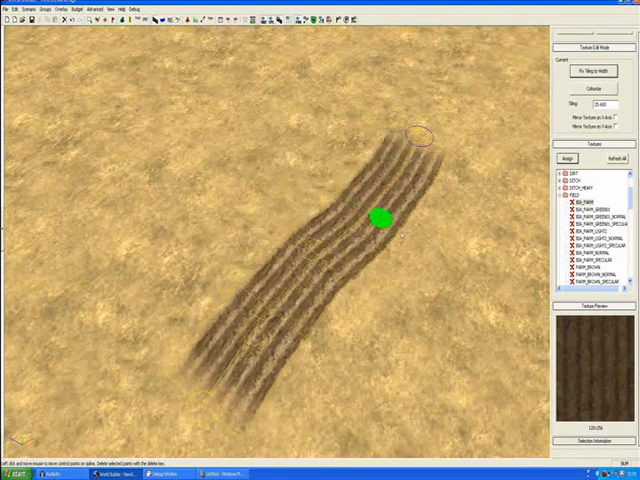
{"action": "left_click_drag", "start_coordinate": [383, 218], "coordinate": [497, 301]}
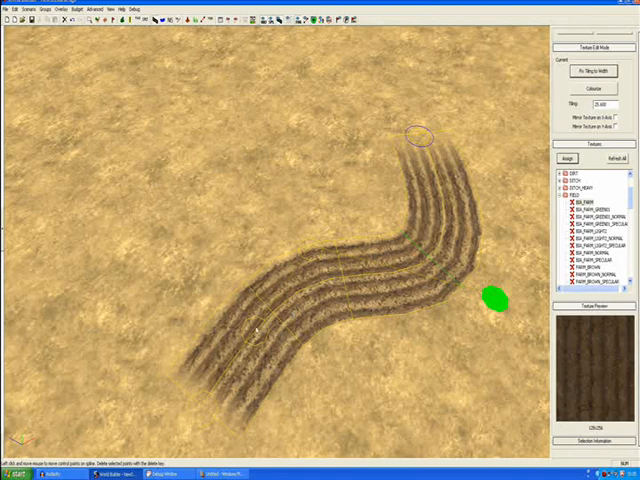
{"action": "left_click_drag", "start_coordinate": [497, 300], "coordinate": [275, 305]}
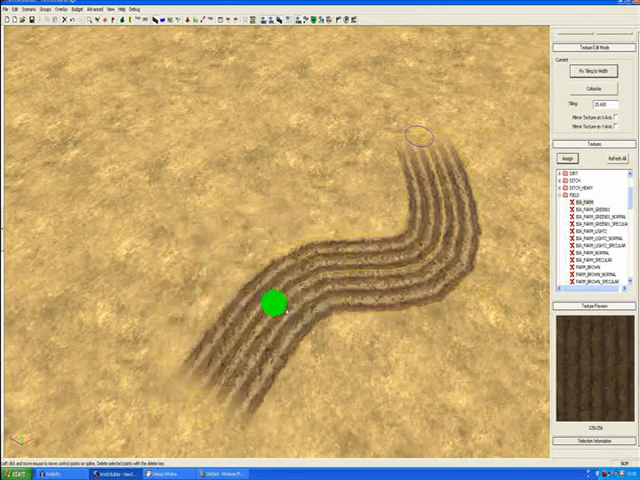
{"action": "left_click_drag", "start_coordinate": [275, 305], "coordinate": [307, 248]}
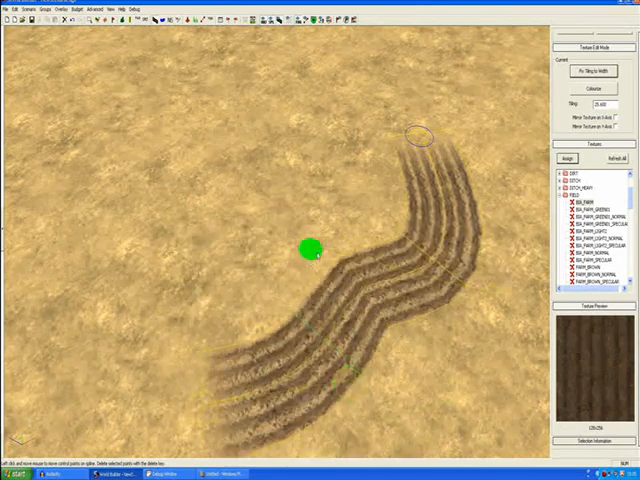
{"action": "left_click_drag", "start_coordinate": [308, 248], "coordinate": [420, 95]}
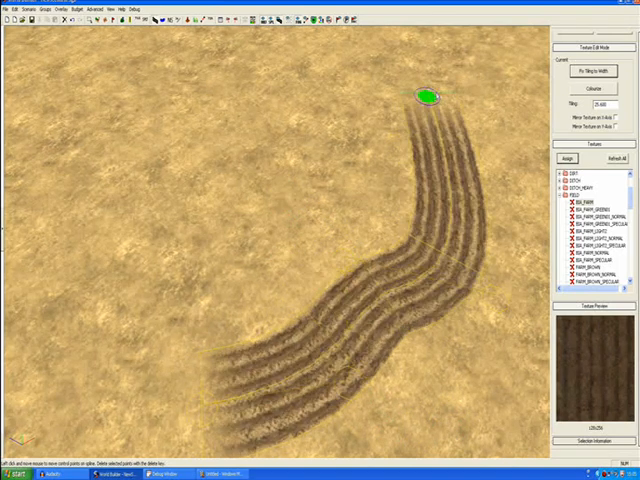
{"action": "left_click_drag", "start_coordinate": [427, 95], "coordinate": [365, 233]}
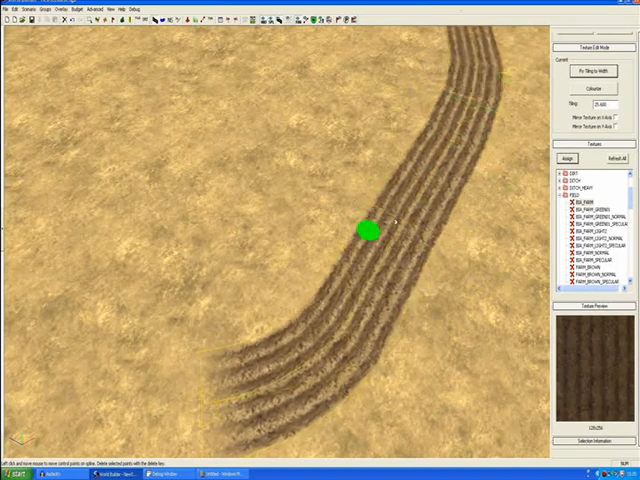
{"action": "left_click_drag", "start_coordinate": [367, 232], "coordinate": [160, 288]}
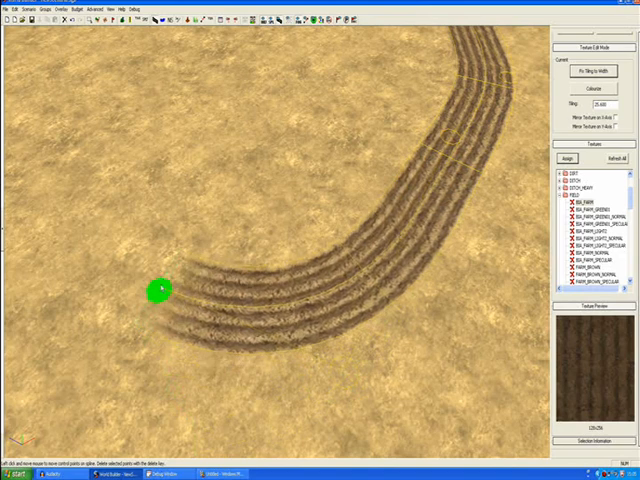
{"action": "left_click_drag", "start_coordinate": [160, 290], "coordinate": [130, 330]}
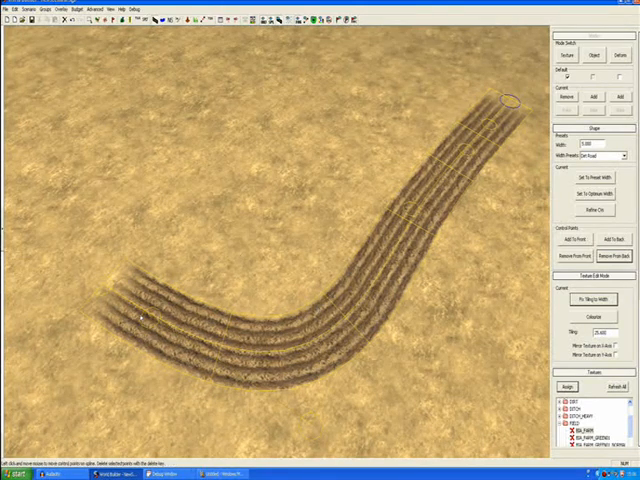
- Delete one spline point from the field strip with Remove From Back
{"action": "left_click", "coordinate": [150, 318]}
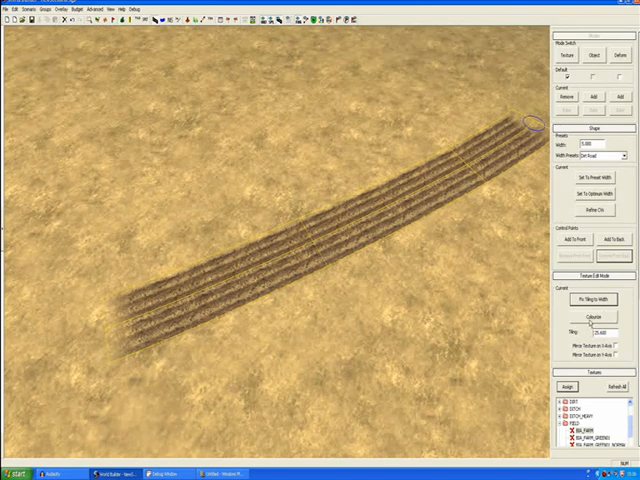
{"action": "left_click", "coordinate": [595, 316]}
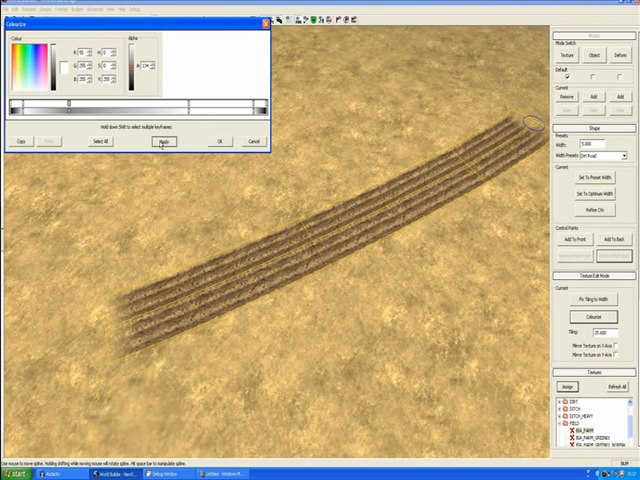
- Lower the Colourise alpha on the field strip and apply it
{"action": "left_click", "coordinate": [161, 141]}
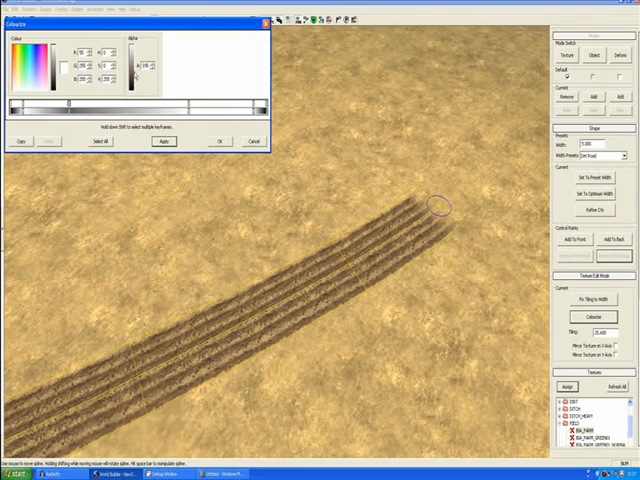
{"action": "left_click", "coordinate": [163, 141]}
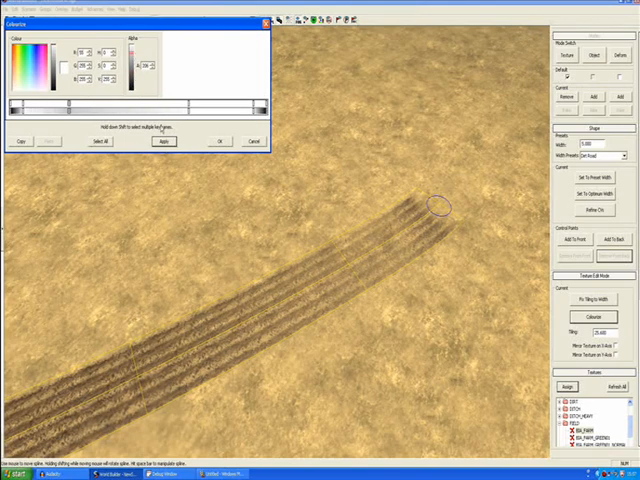
{"action": "left_click", "coordinate": [162, 141]}
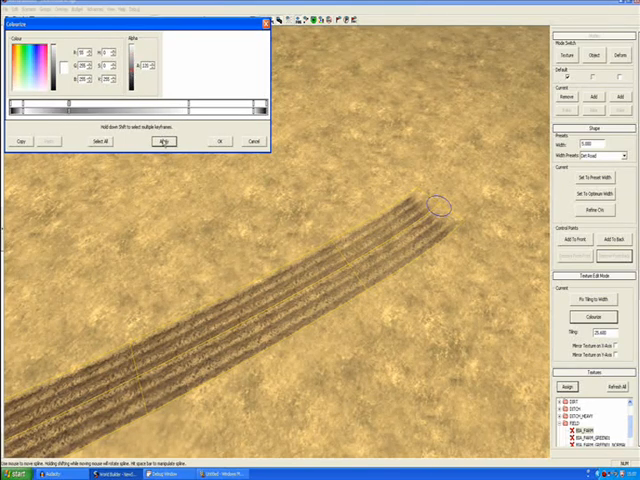
{"action": "left_click", "coordinate": [164, 141]}
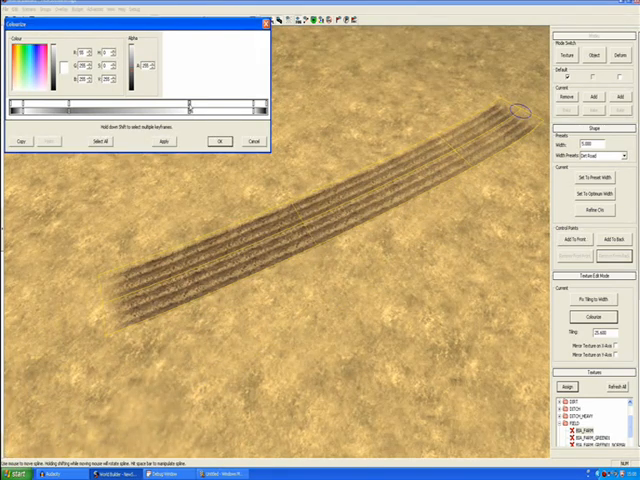
- Move the second gradient keyframe along the strip to fade one end, then apply
{"action": "left_click", "coordinate": [163, 141]}
{"action": "type", "text": "80"}
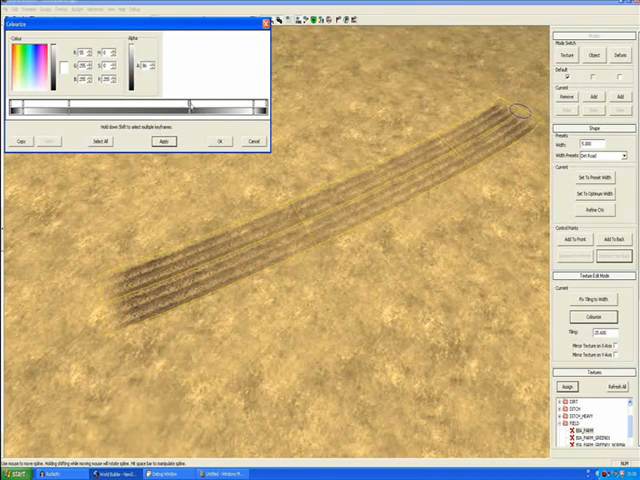
{"action": "left_click_drag", "start_coordinate": [185, 107], "coordinate": [125, 107]}
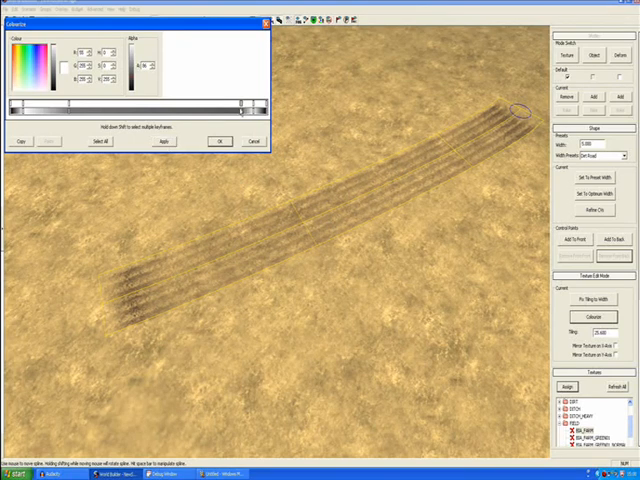
{"action": "left_click", "coordinate": [162, 141]}
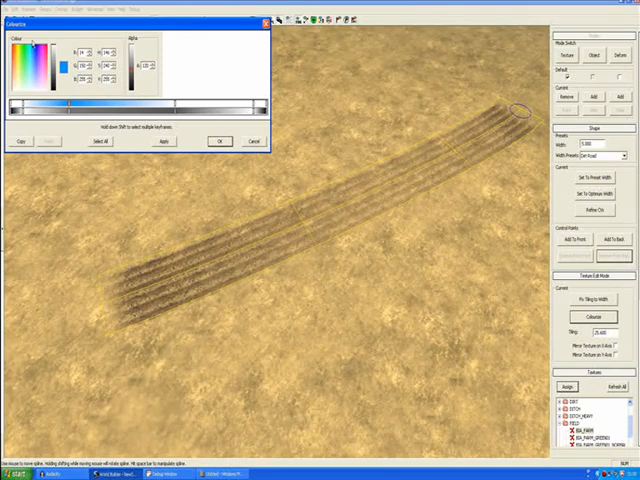
- Give a gradient keyframe a dark blue tint and reposition the field spline
{"action": "left_click", "coordinate": [163, 140]}
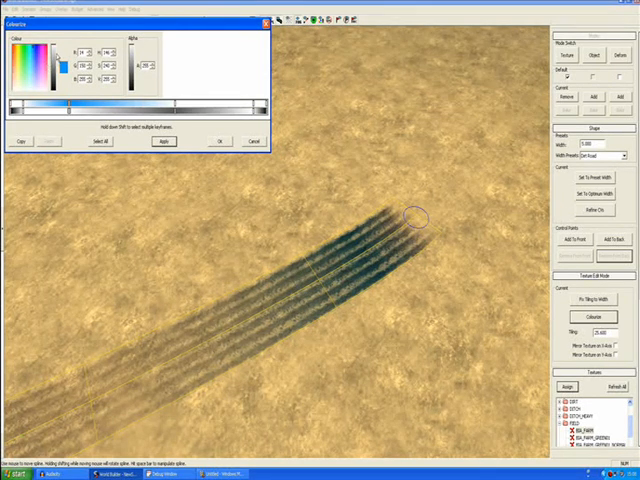
{"action": "left_click", "coordinate": [163, 141]}
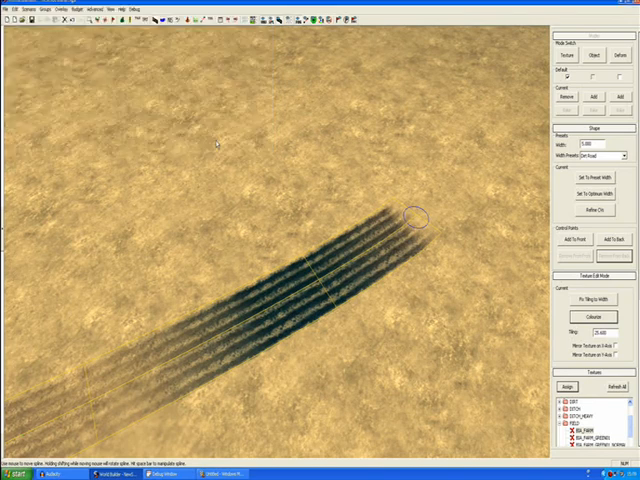
{"action": "left_click_drag", "start_coordinate": [415, 215], "coordinate": [485, 150]}
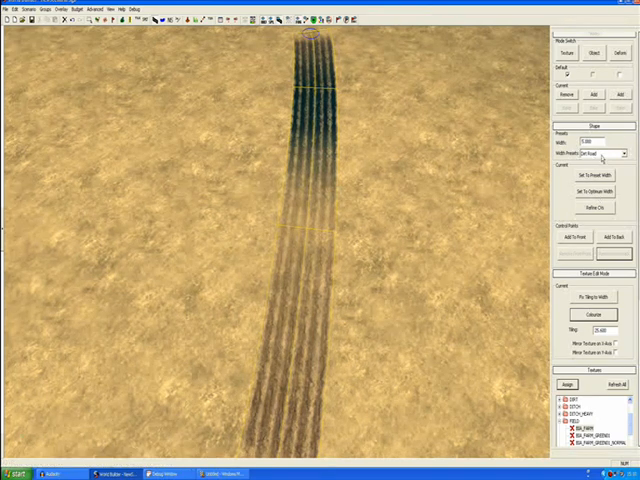
- Drop down the Width Presets list for the field strip
{"action": "left_click", "coordinate": [617, 153]}
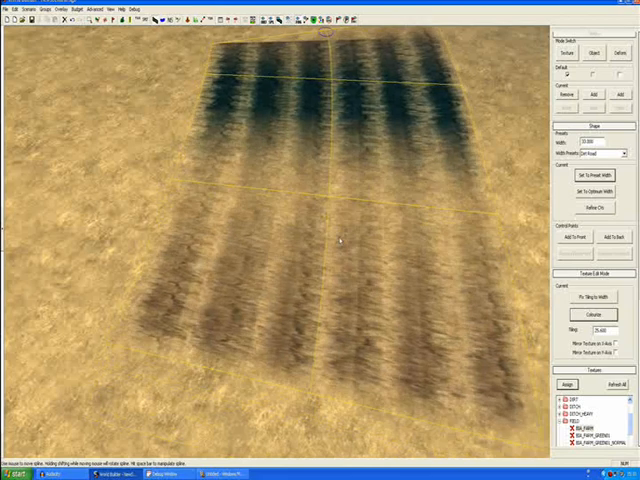
{"action": "mouse_move", "coordinate": [340, 230]}
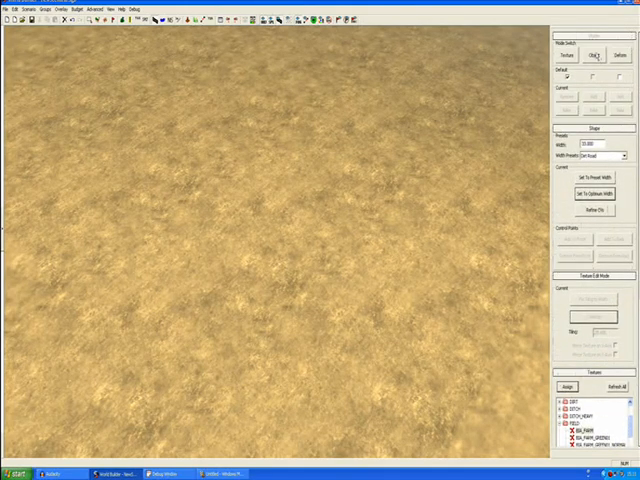
- Switch the spline to Object mode under Mode Switch
{"action": "left_click", "coordinate": [594, 54]}
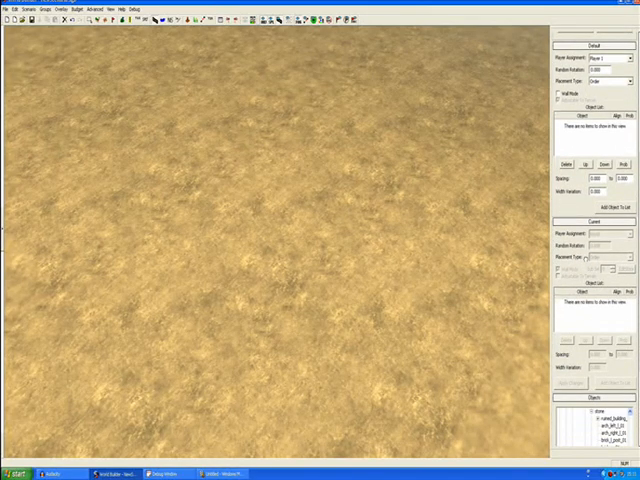
- In the Objects tree, collapse art_ambient and expand environment > art_nature
{"action": "scroll", "scroll_direction": "down", "scroll_amount": 3}
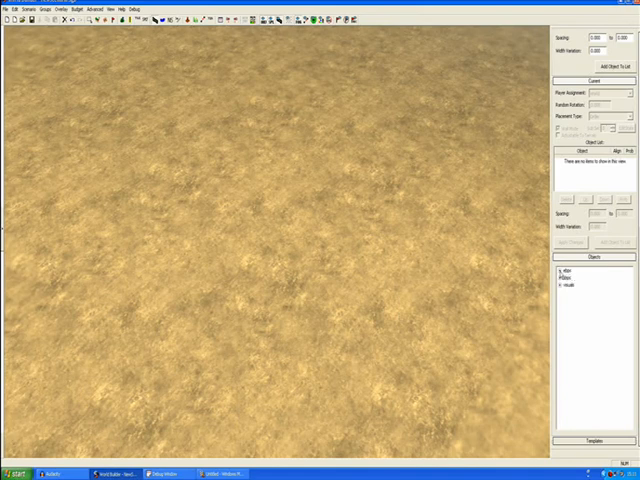
{"action": "left_click", "coordinate": [562, 277]}
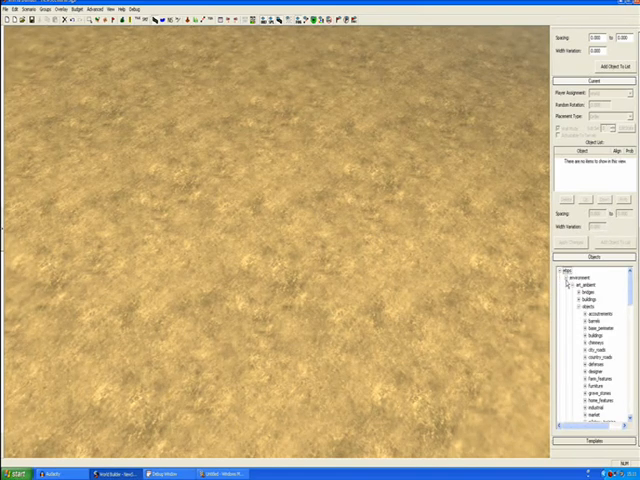
{"action": "left_click", "coordinate": [561, 277]}
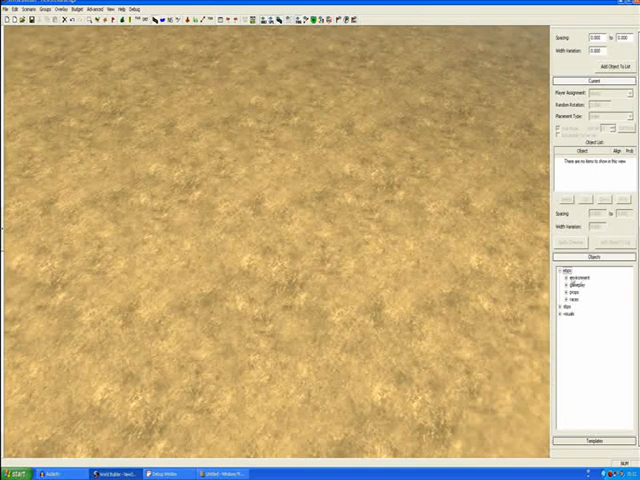
{"action": "left_click", "coordinate": [563, 277]}
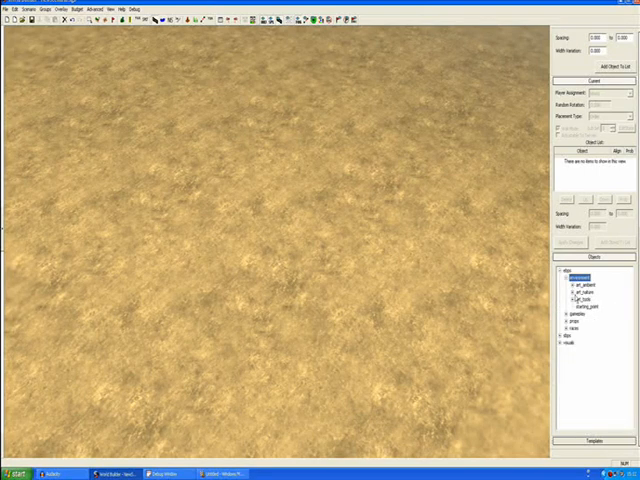
{"action": "left_click", "coordinate": [583, 297]}
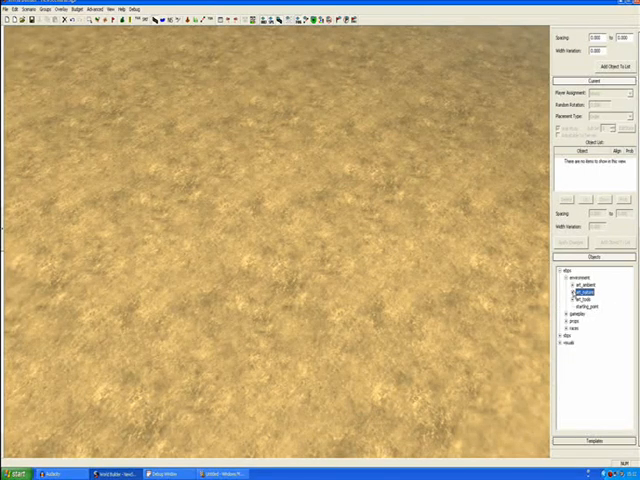
{"action": "left_click", "coordinate": [565, 297]}
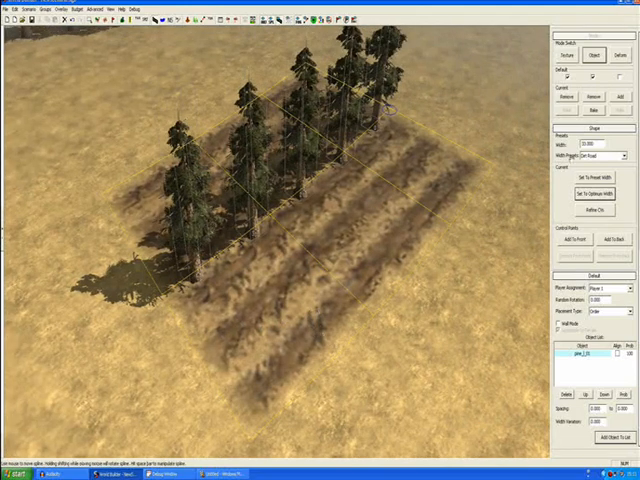
- Draw an object spline that places pine trees next to the field
{"action": "left_click", "coordinate": [620, 156]}
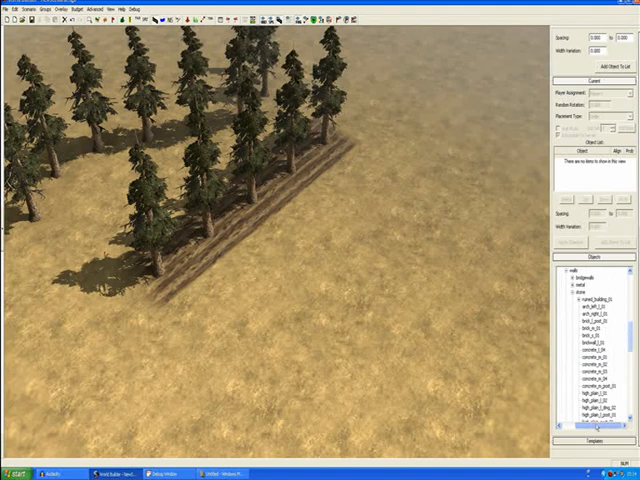
- Choose a concrete piece from the walls > stone object catalogue
{"action": "left_click", "coordinate": [590, 372]}
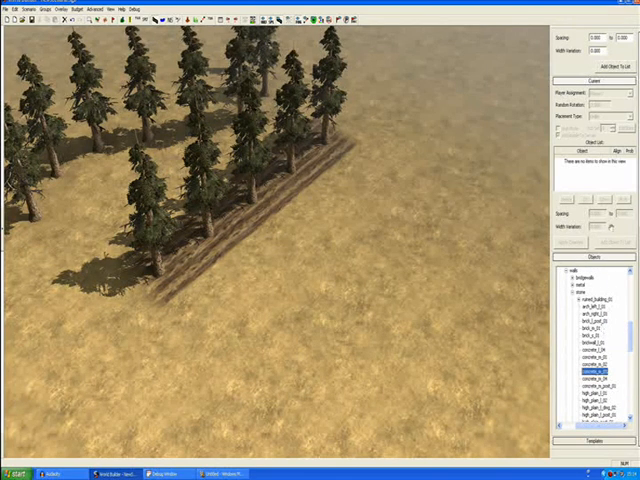